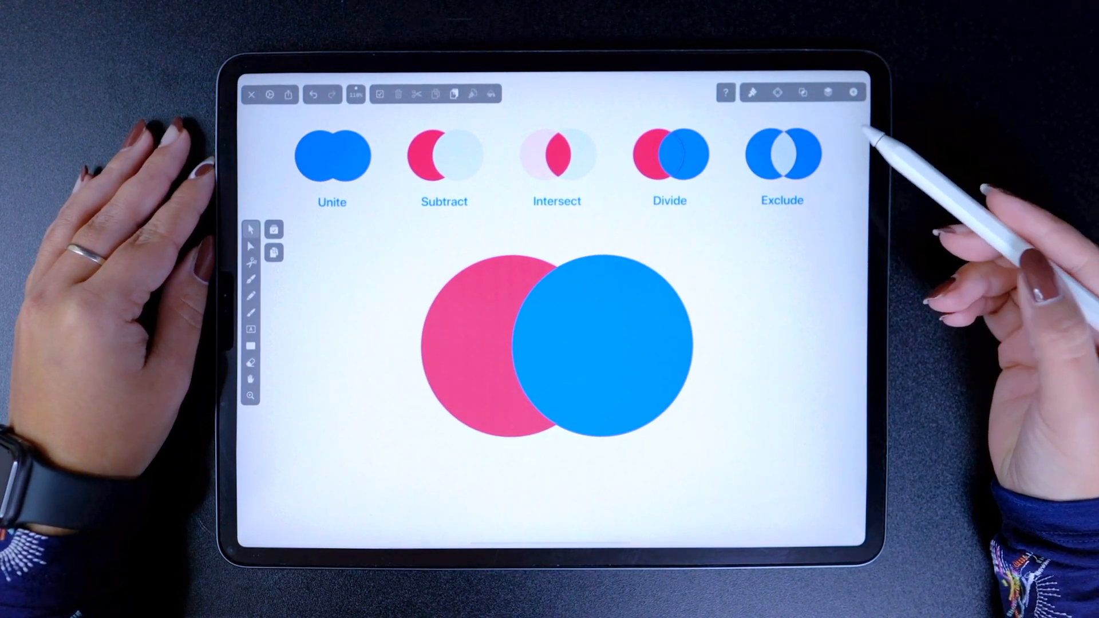
mouse_move(784, 148)
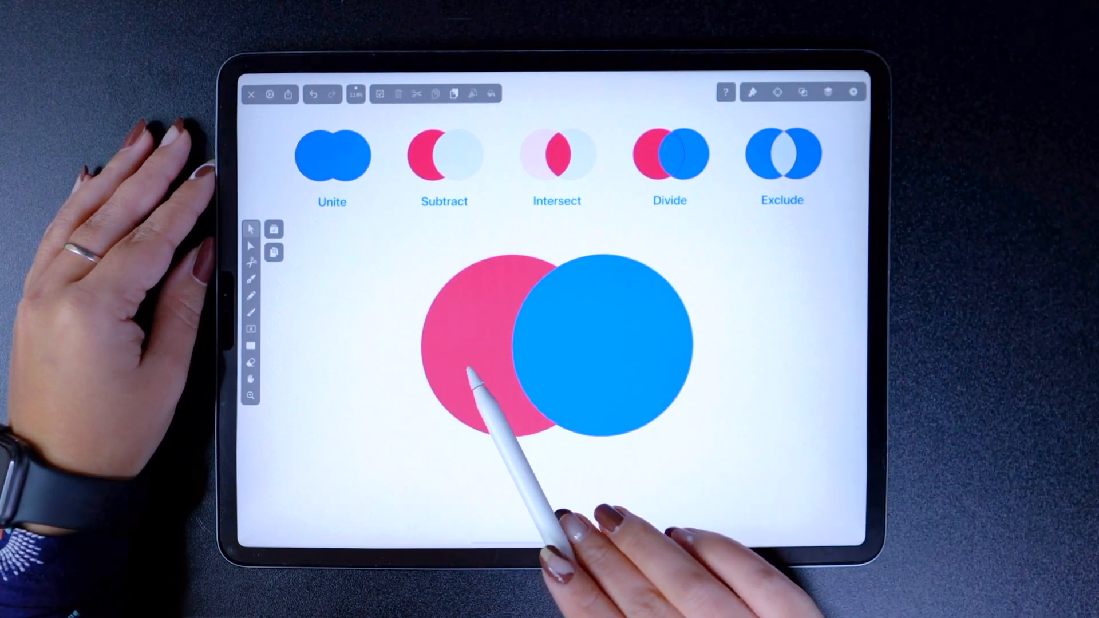
Select the overlapping pink and blue circles together to reveal the boolean options
left_click(603, 343)
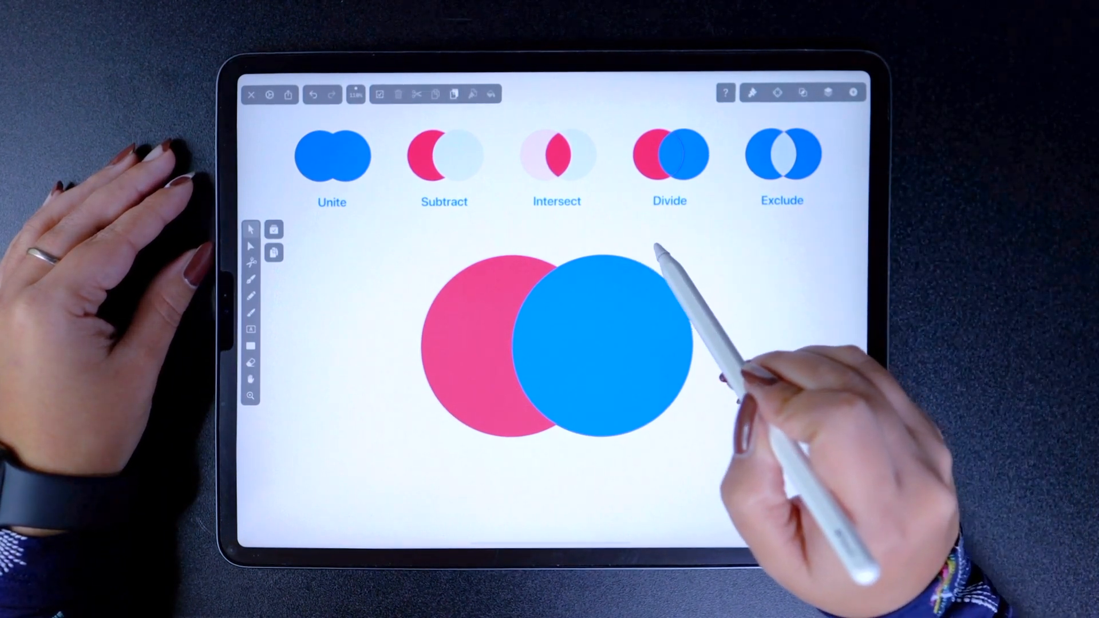
left_click(574, 350)
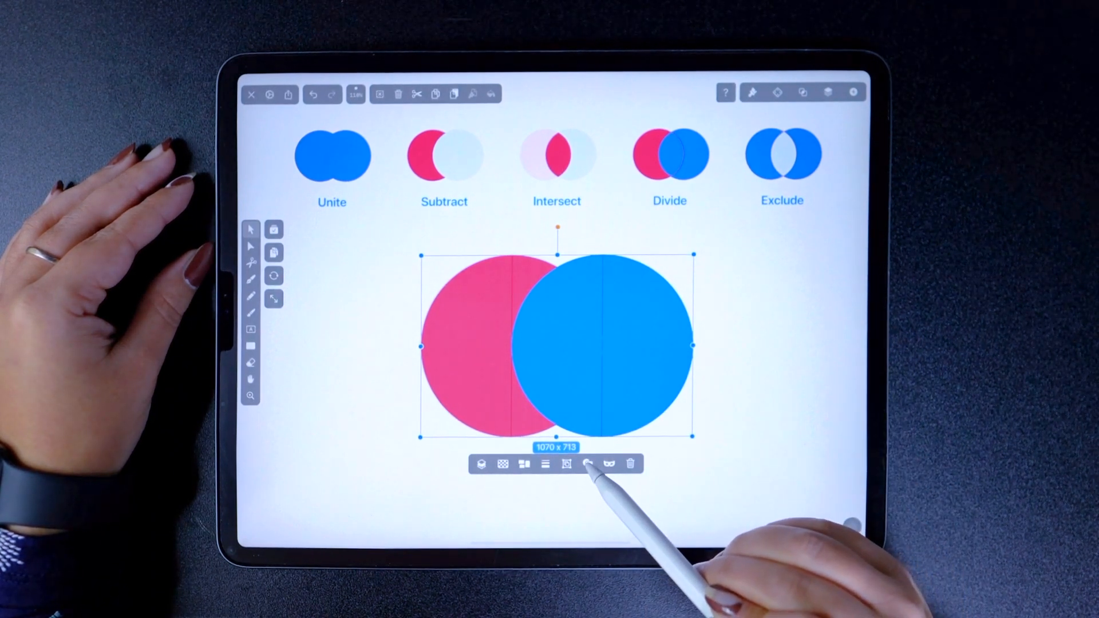
left_click(588, 463)
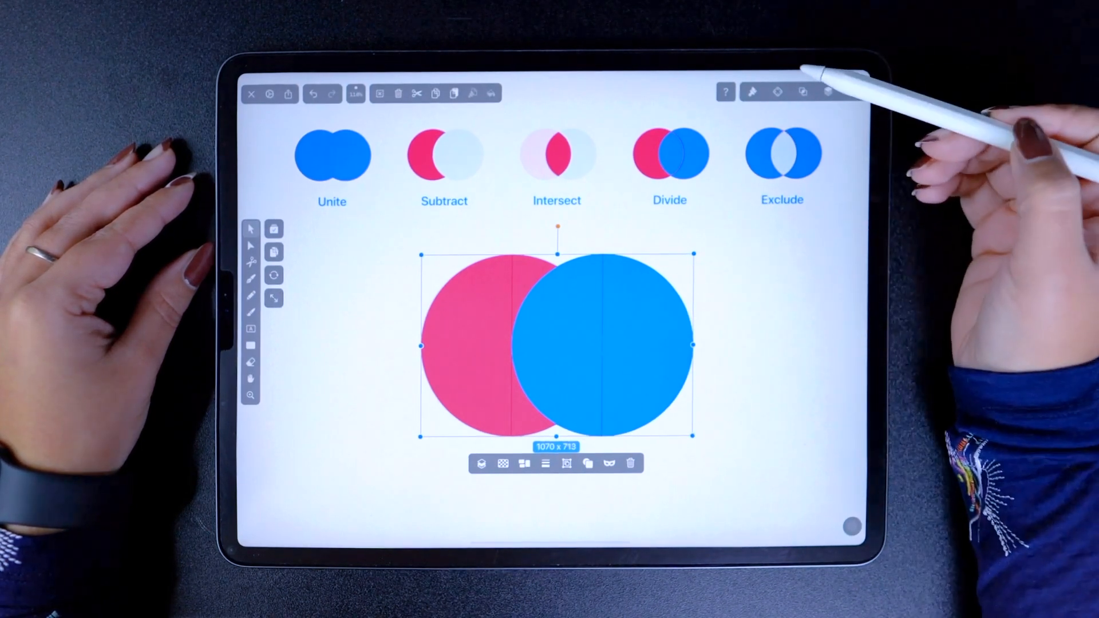
left_click(803, 92)
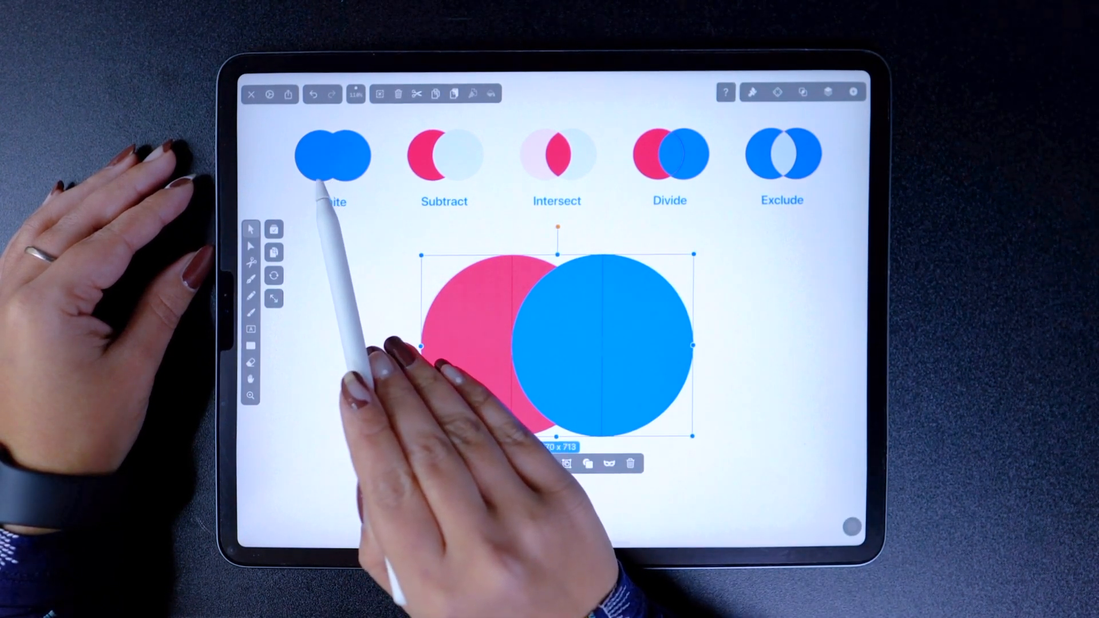
Unite the pink and blue circles into one blue shape
left_click(588, 464)
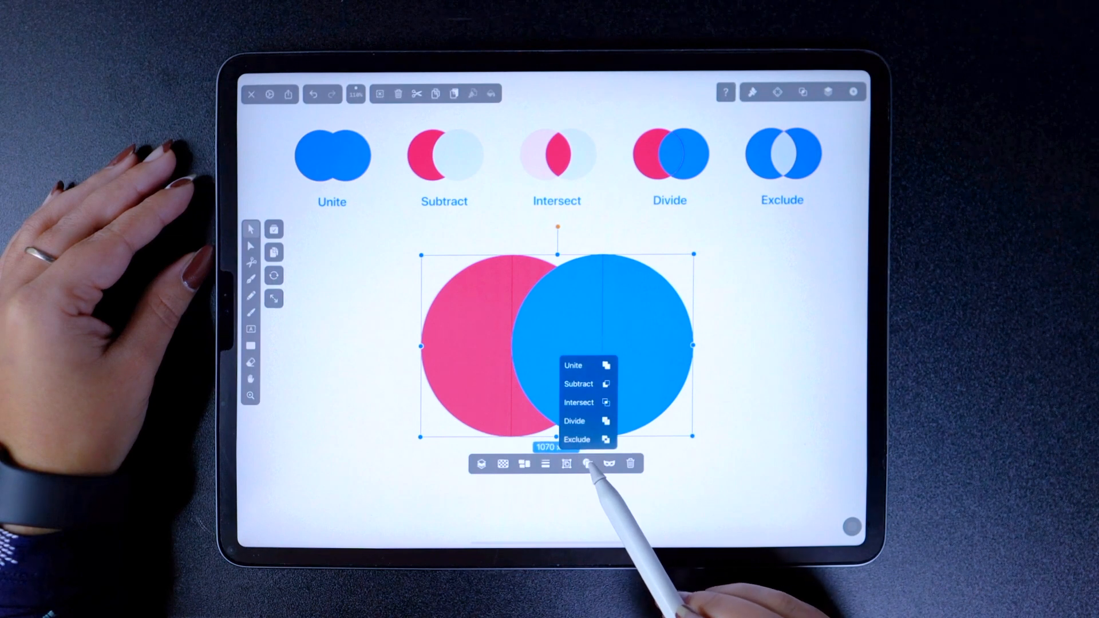
left_click(572, 366)
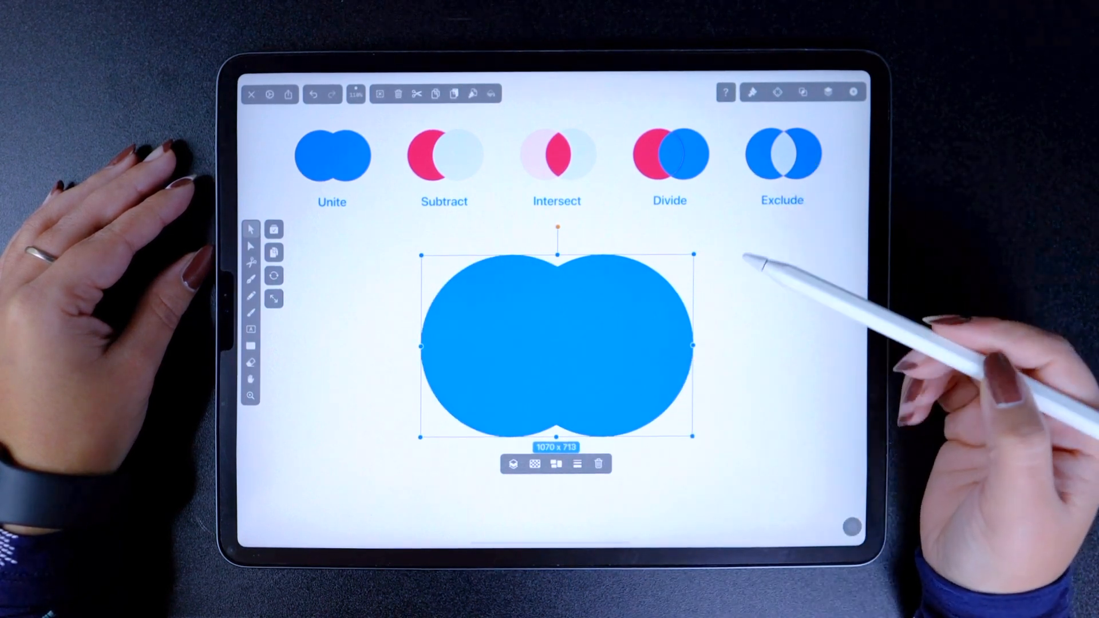
mouse_move(680, 302)
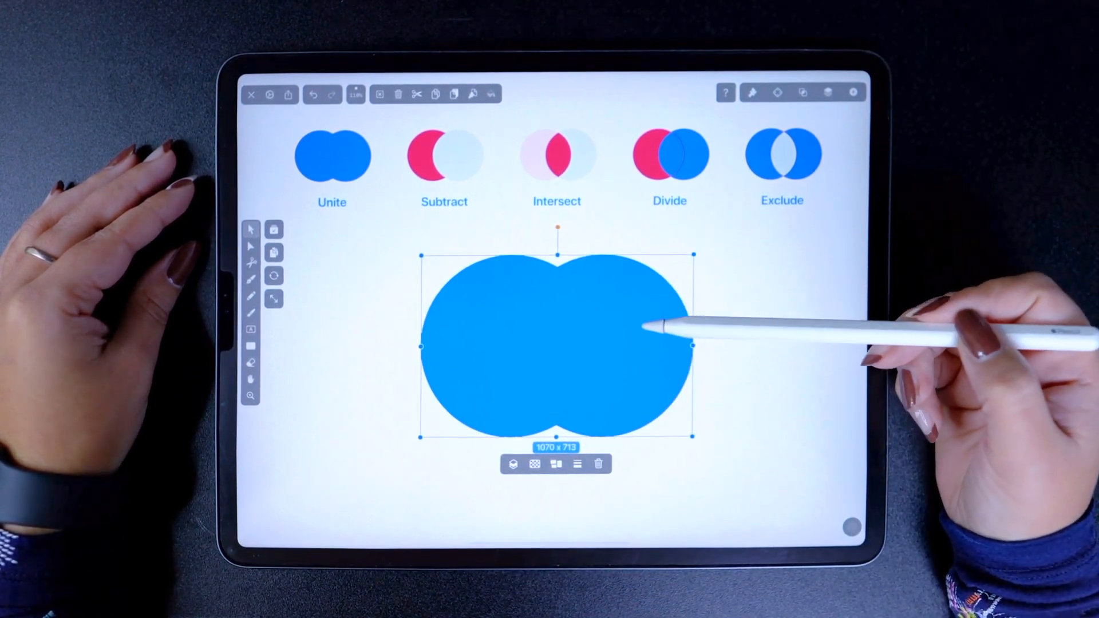
mouse_move(630, 301)
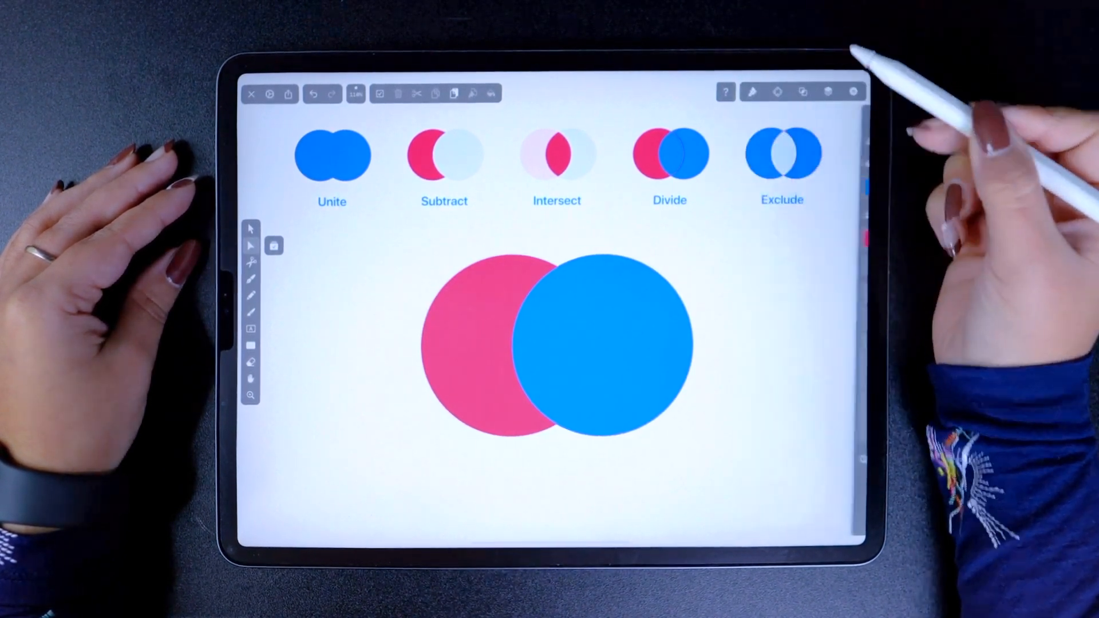
Subtract the blue circle from the pink one, leaving a pink crescent, then restore the circles
left_click(602, 347)
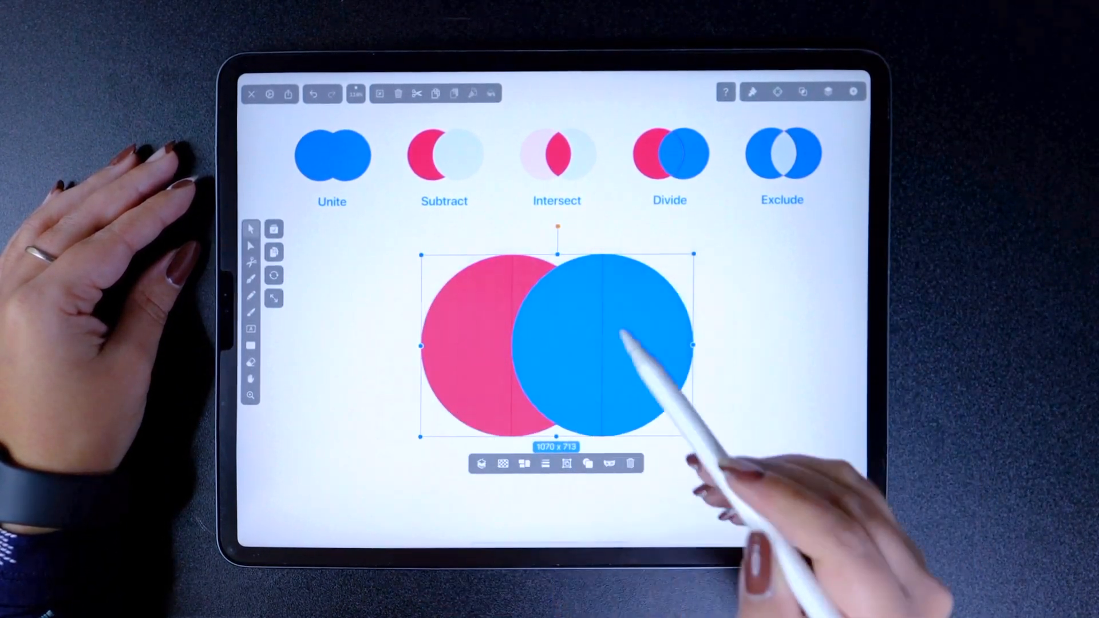
left_click(443, 152)
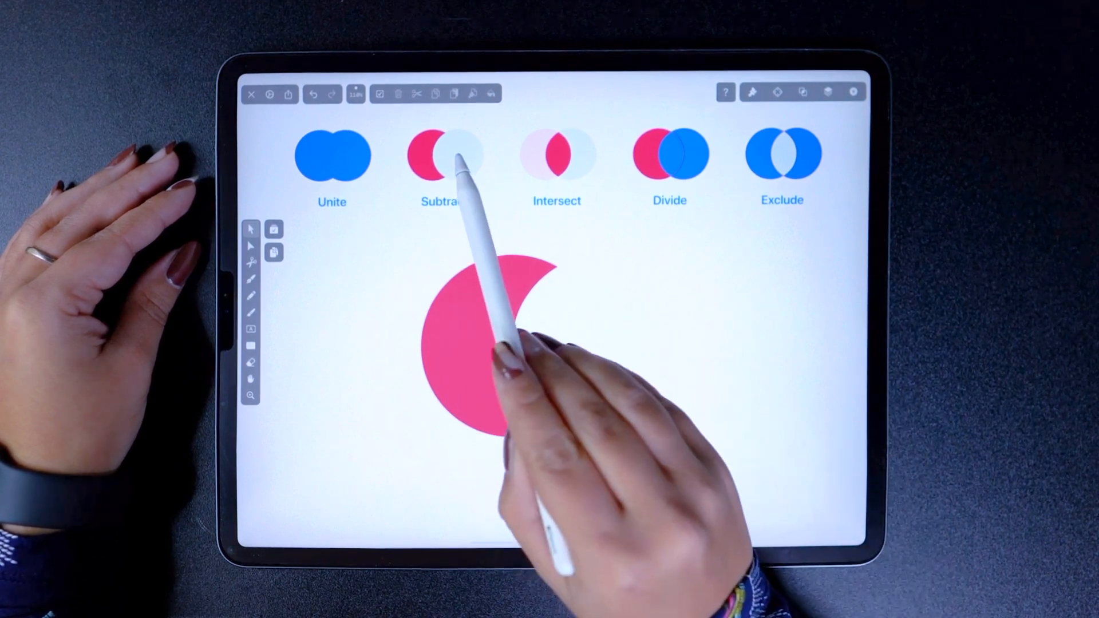
left_click(443, 153)
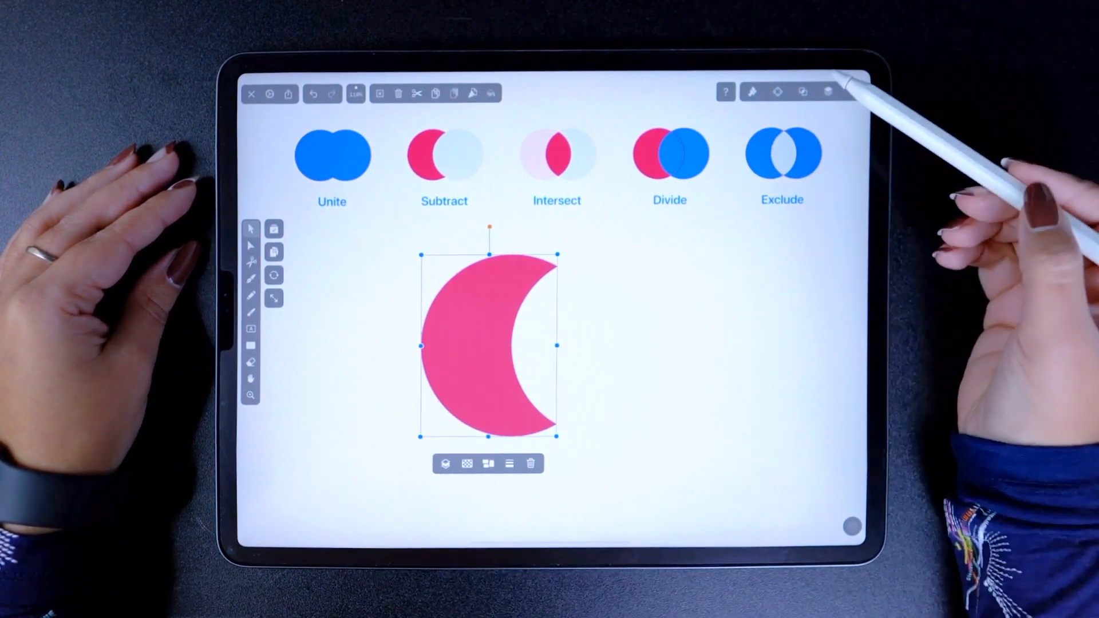
left_click(827, 92)
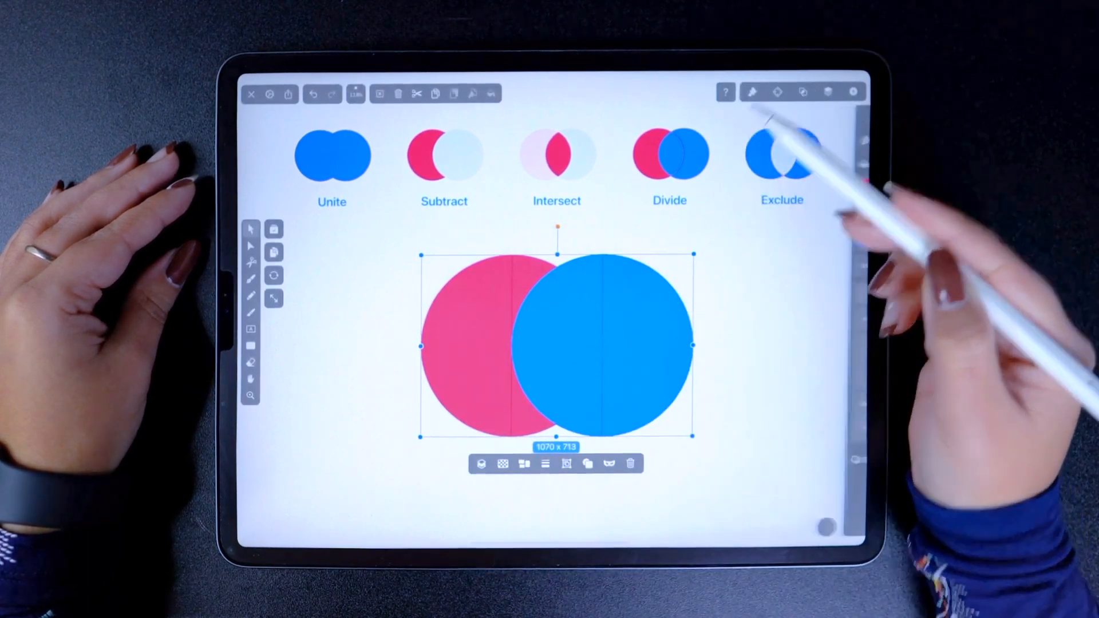
Intersect the circles, keeping only the pink lens-shaped overlap
left_click(608, 464)
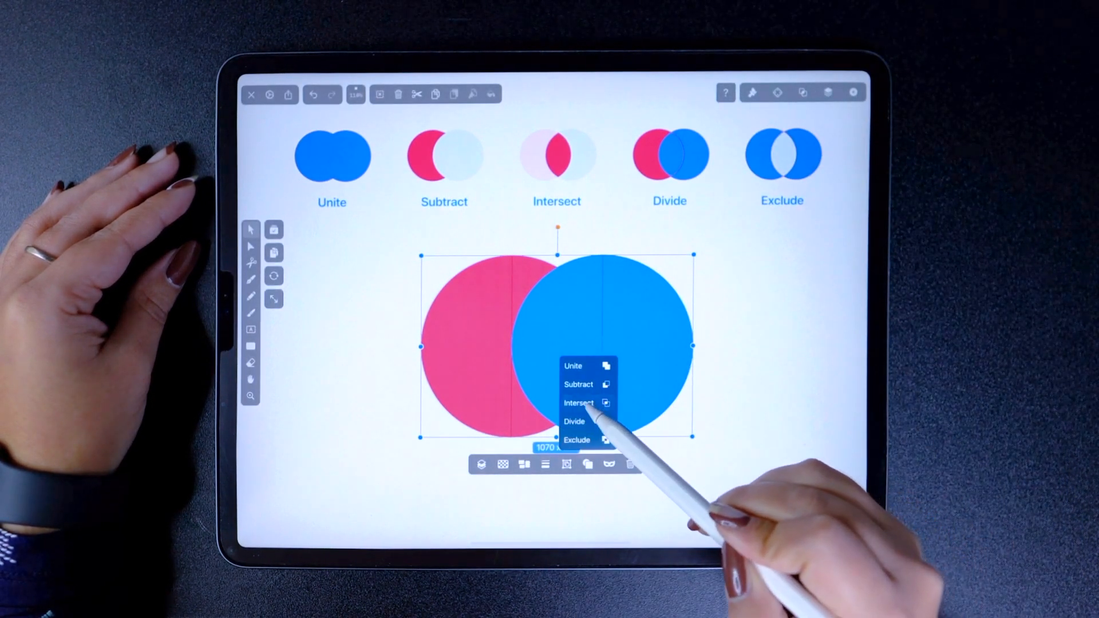
left_click(578, 403)
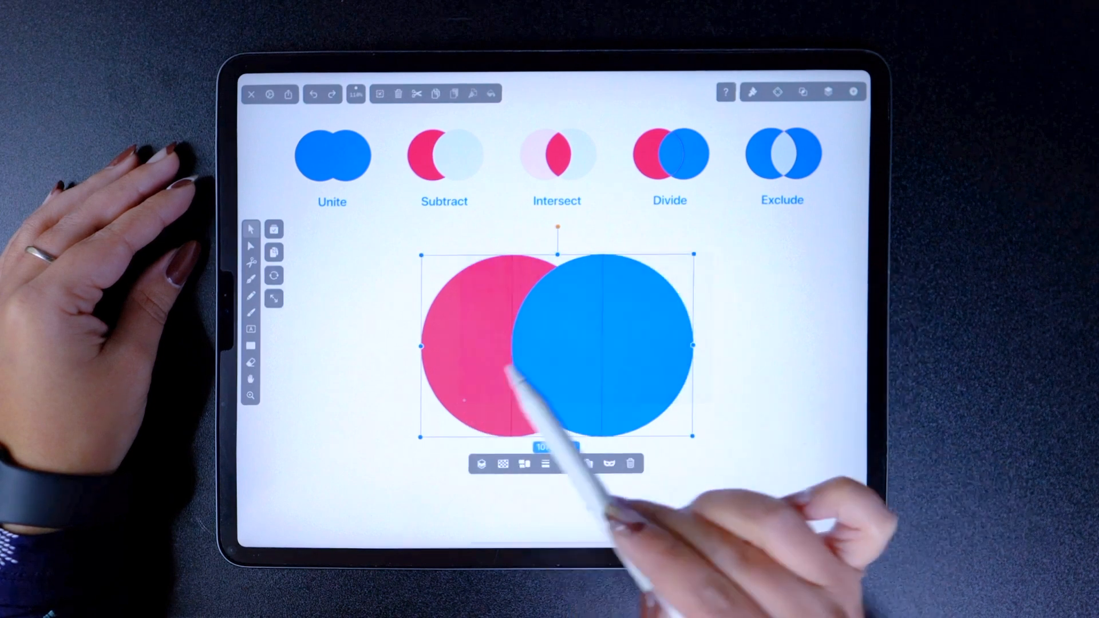
left_click(556, 152)
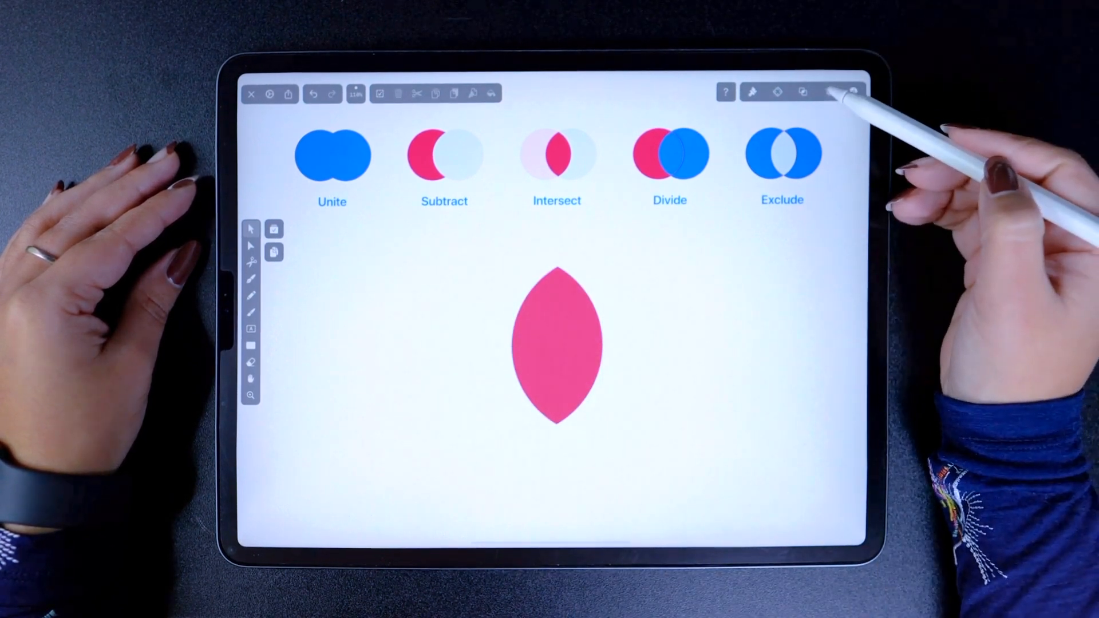
Divide the circles into a pink crescent, blue lens and blue crescent, then restore the originals
left_click(828, 91)
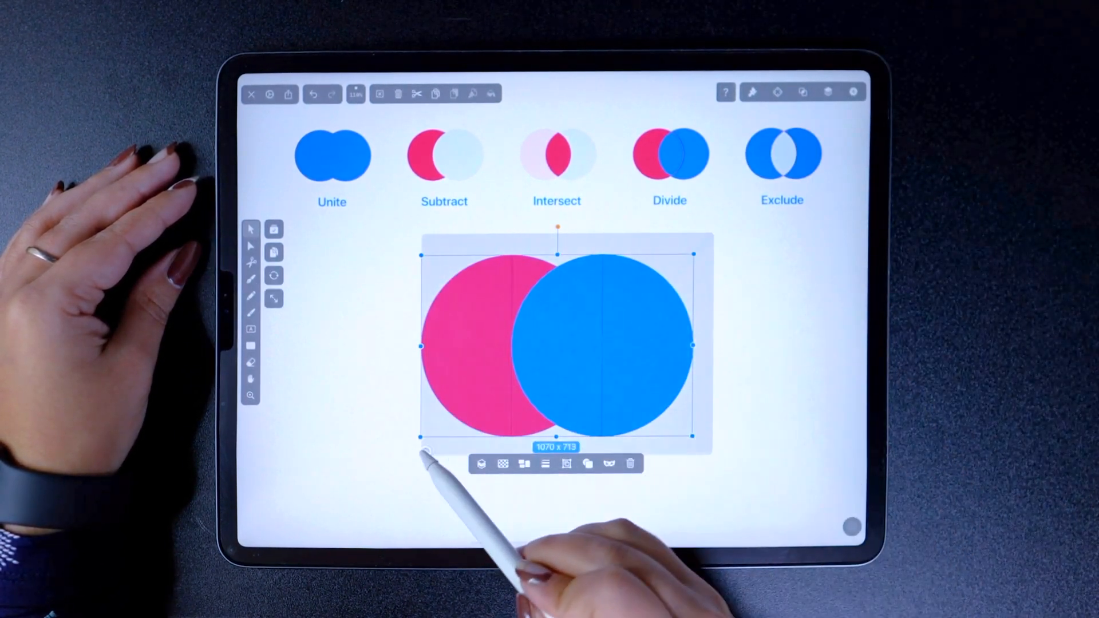
left_click(587, 463)
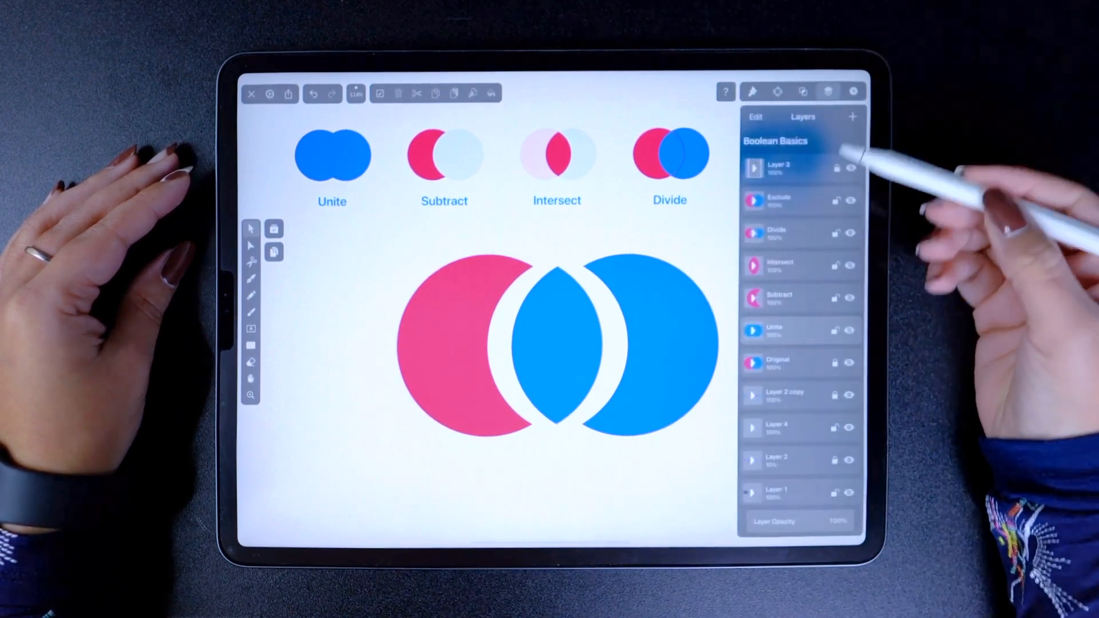
left_click(849, 168)
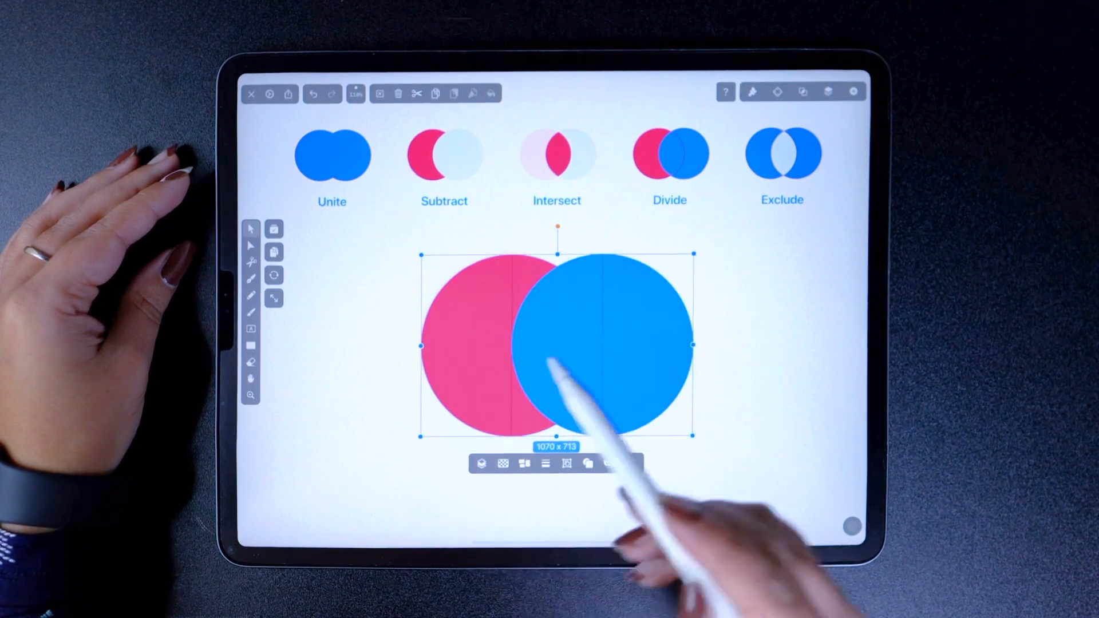
Exclude the circles into one blue shape with the overlapping middle removed
left_click(588, 463)
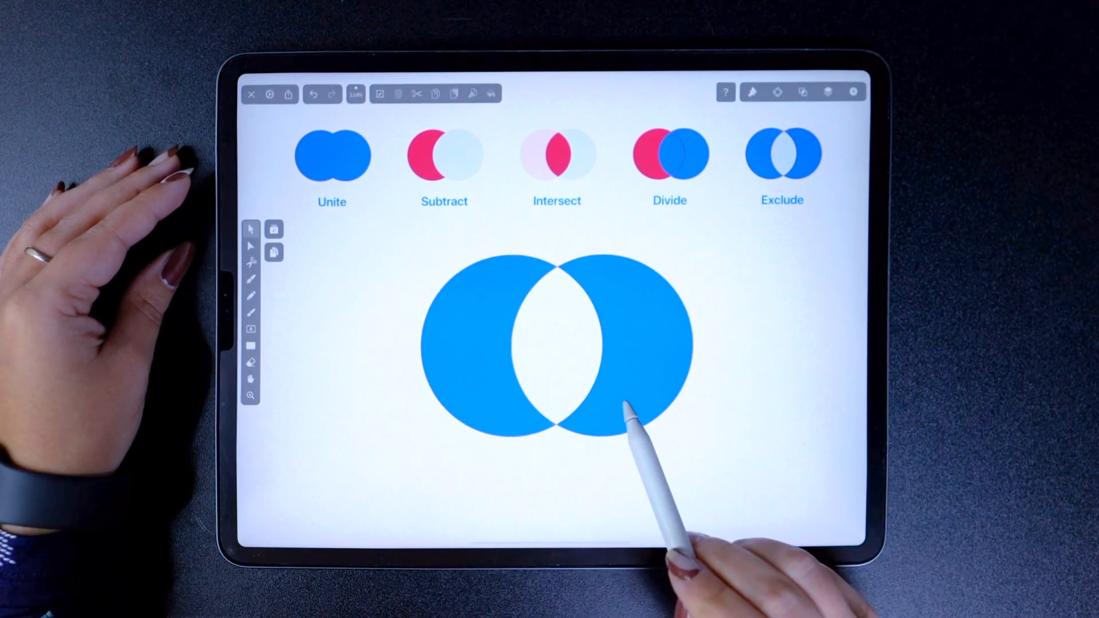
left_click(557, 347)
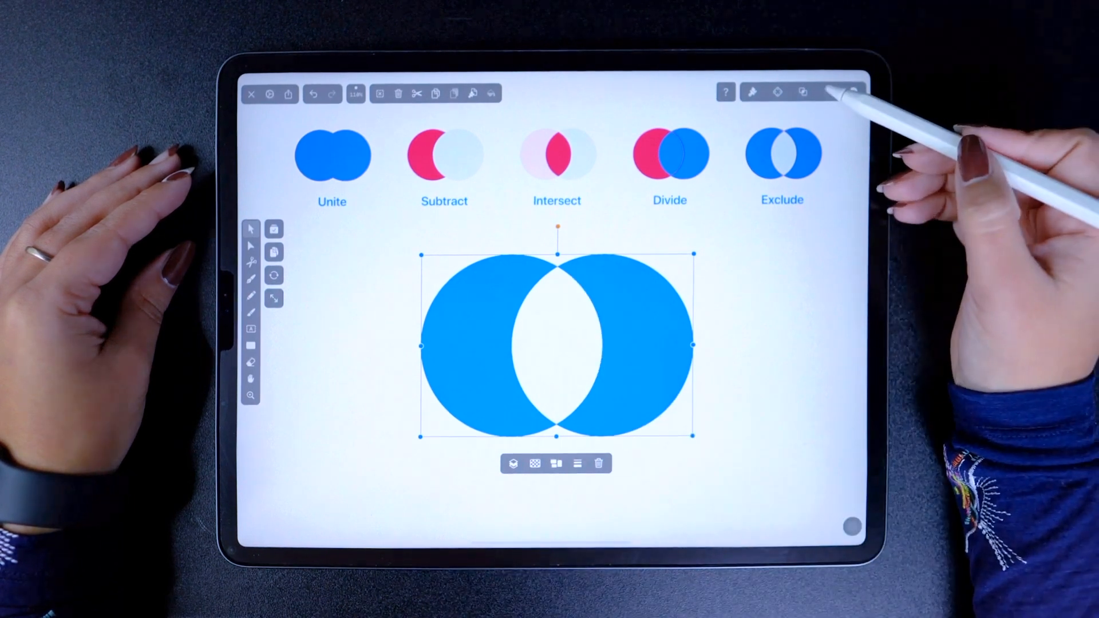
left_click(829, 93)
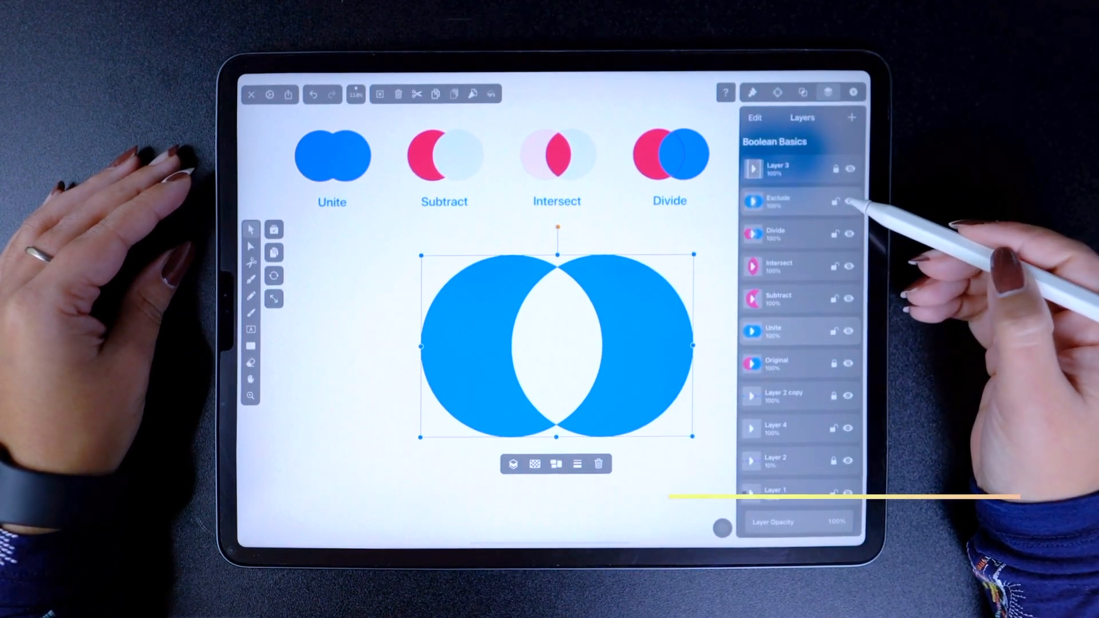